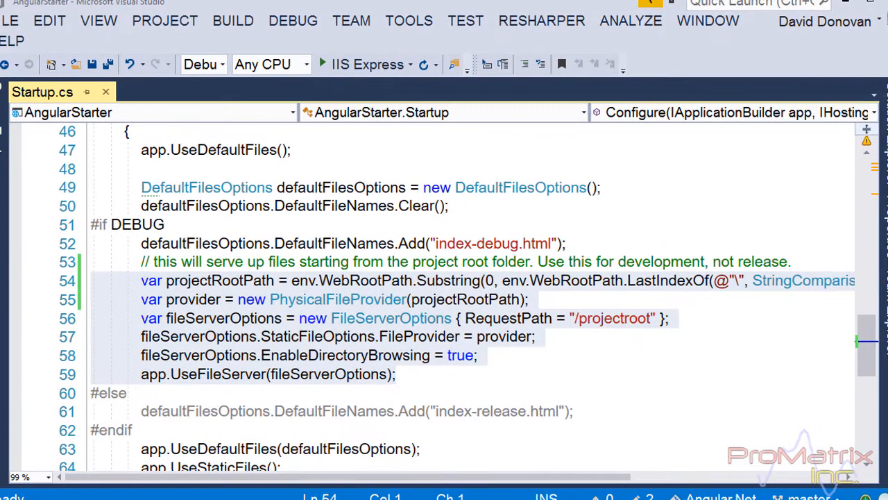
Highlight the debug-only file-server block, then select 'projectroot' in the systemjs.config.js npm: alias.
left_click_drag(141, 280, 396, 373)
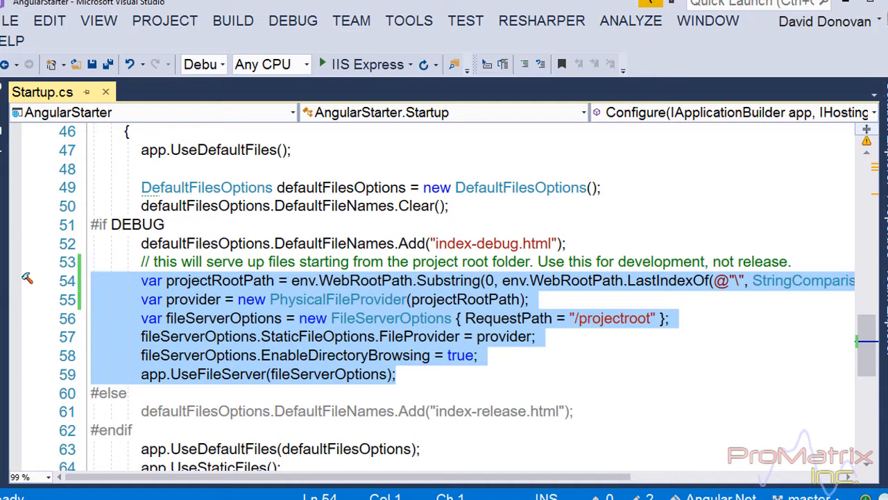
mouse_move(613, 319)
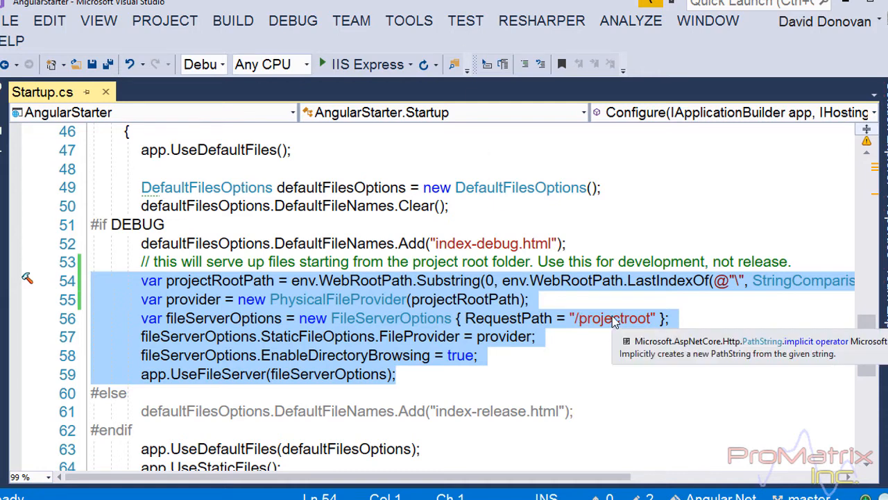
double_click(610, 318)
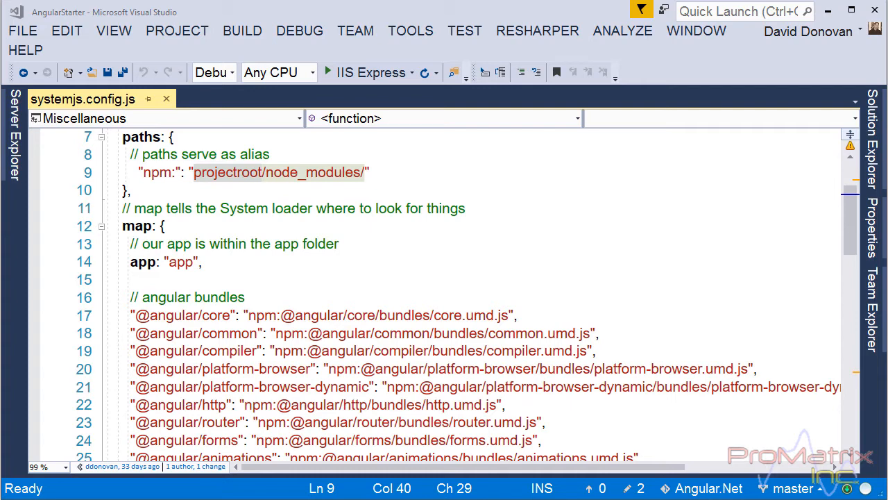
double_click(227, 172)
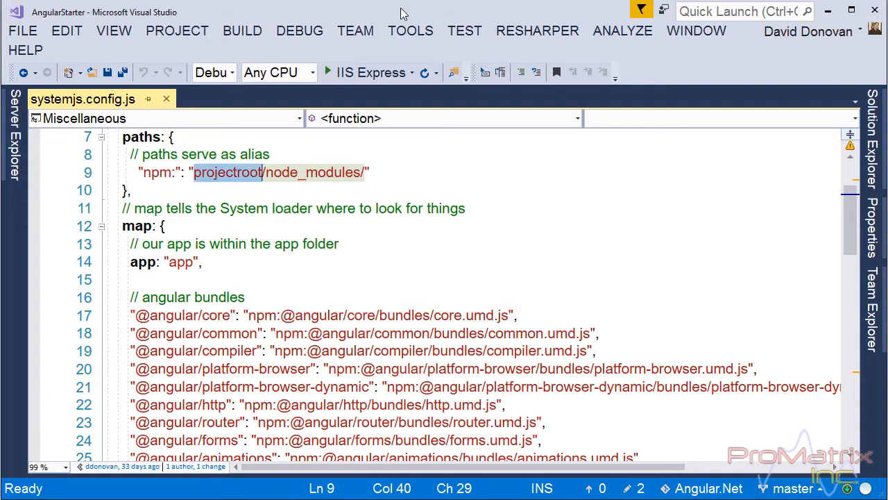